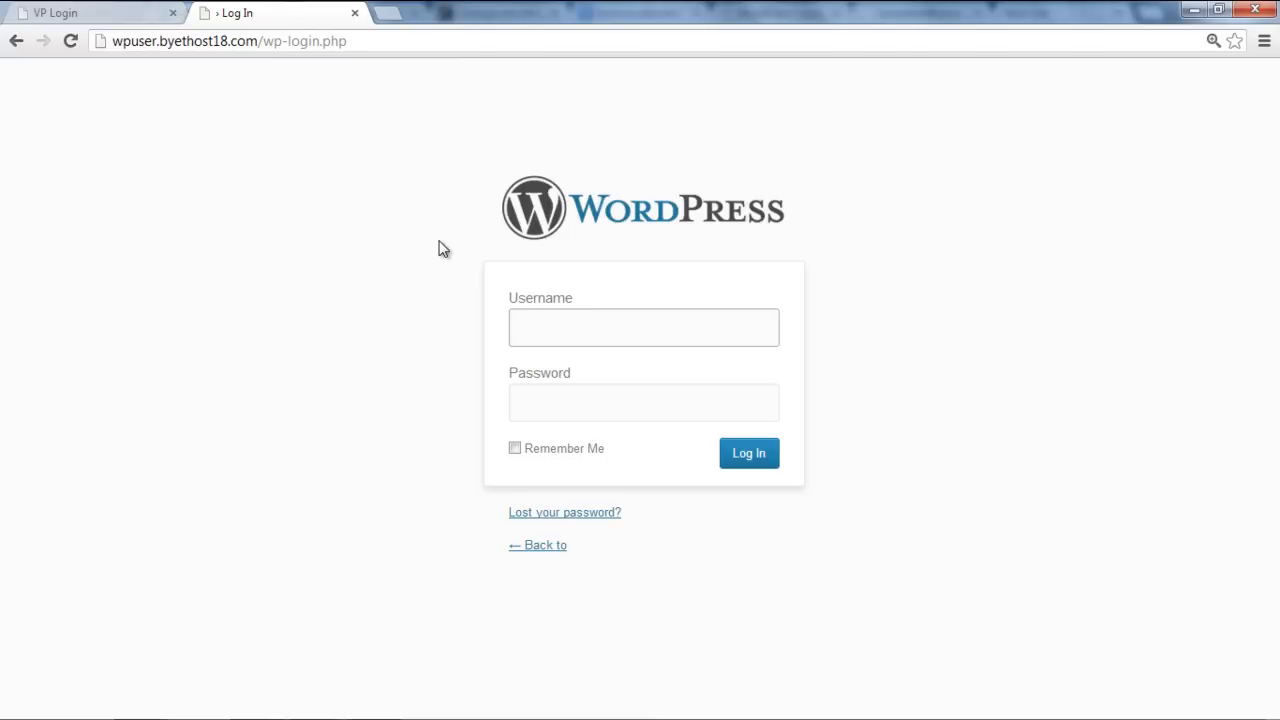
# - Log in to WordPress with the username admin and its password
pyautogui.write('admin')
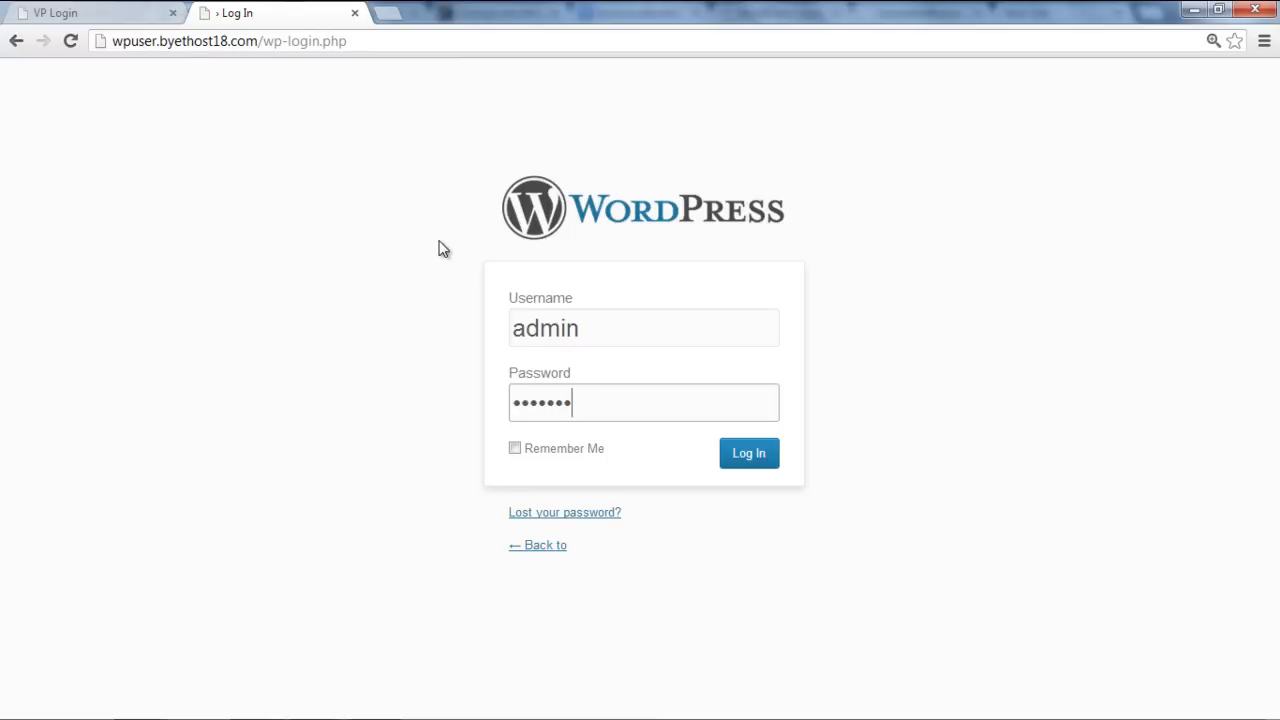
pyautogui.click(748, 453)
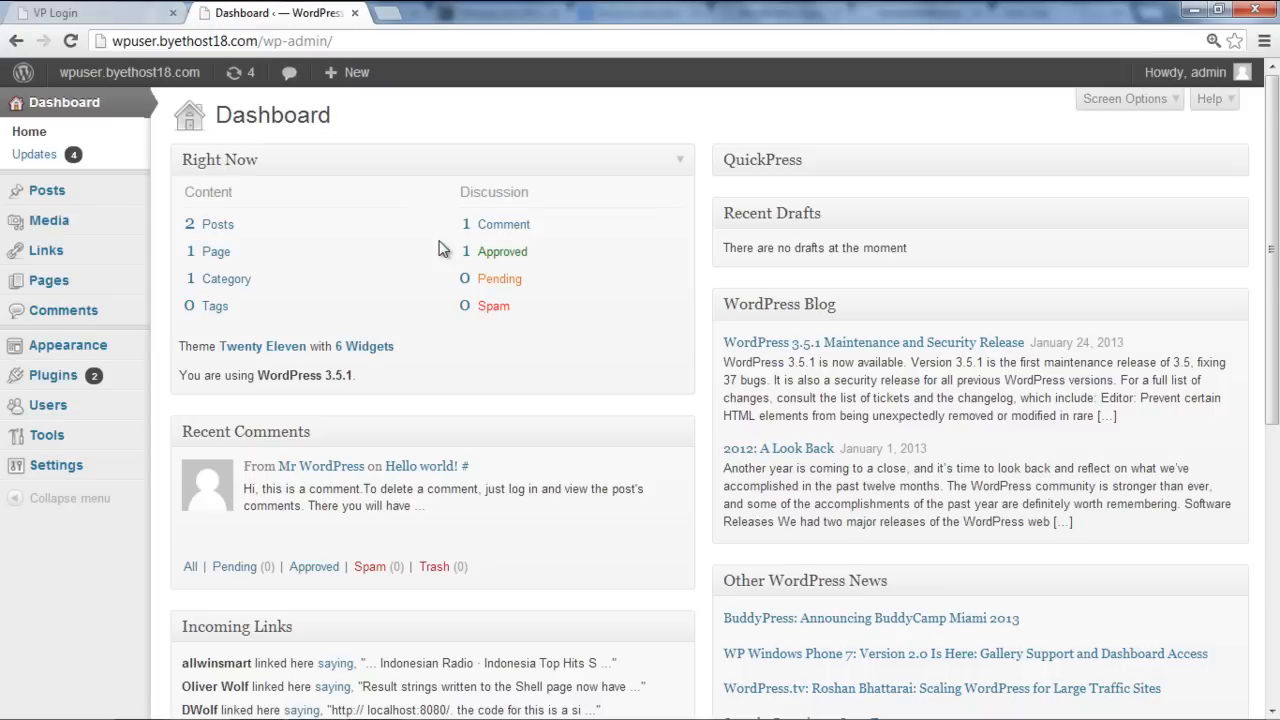
pyautogui.moveTo(188, 382)
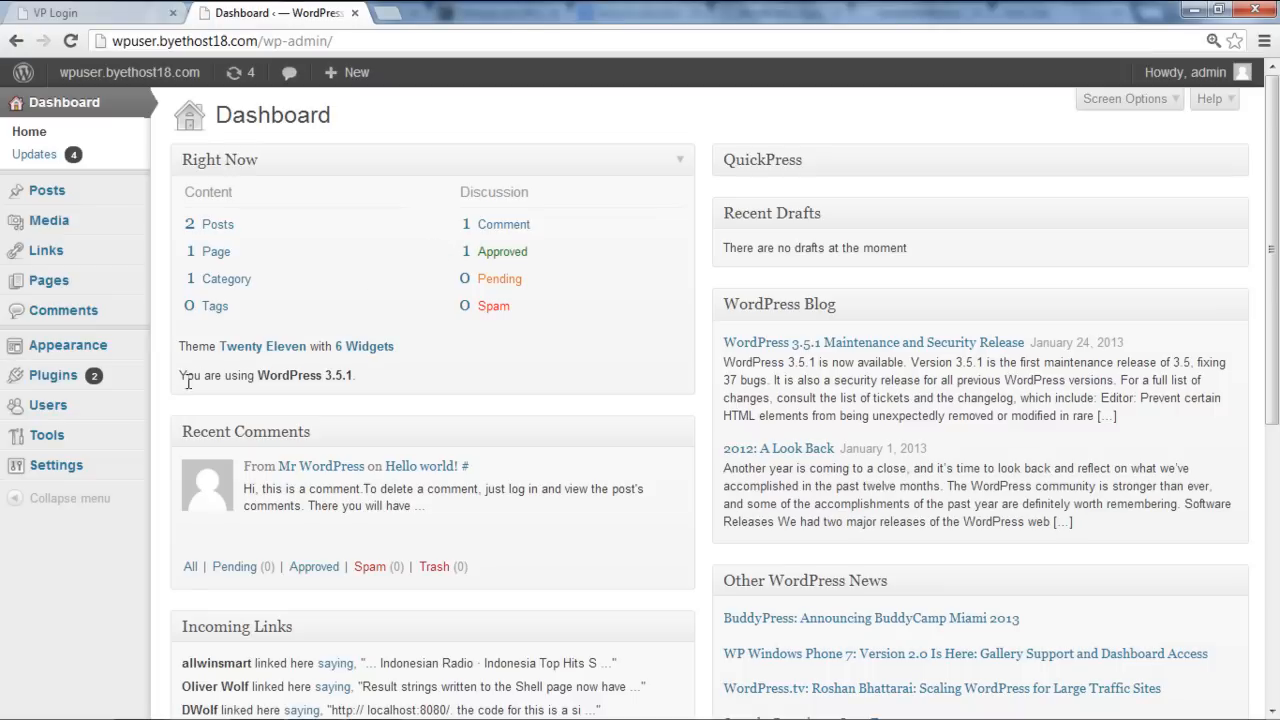
pyautogui.moveTo(47, 405)
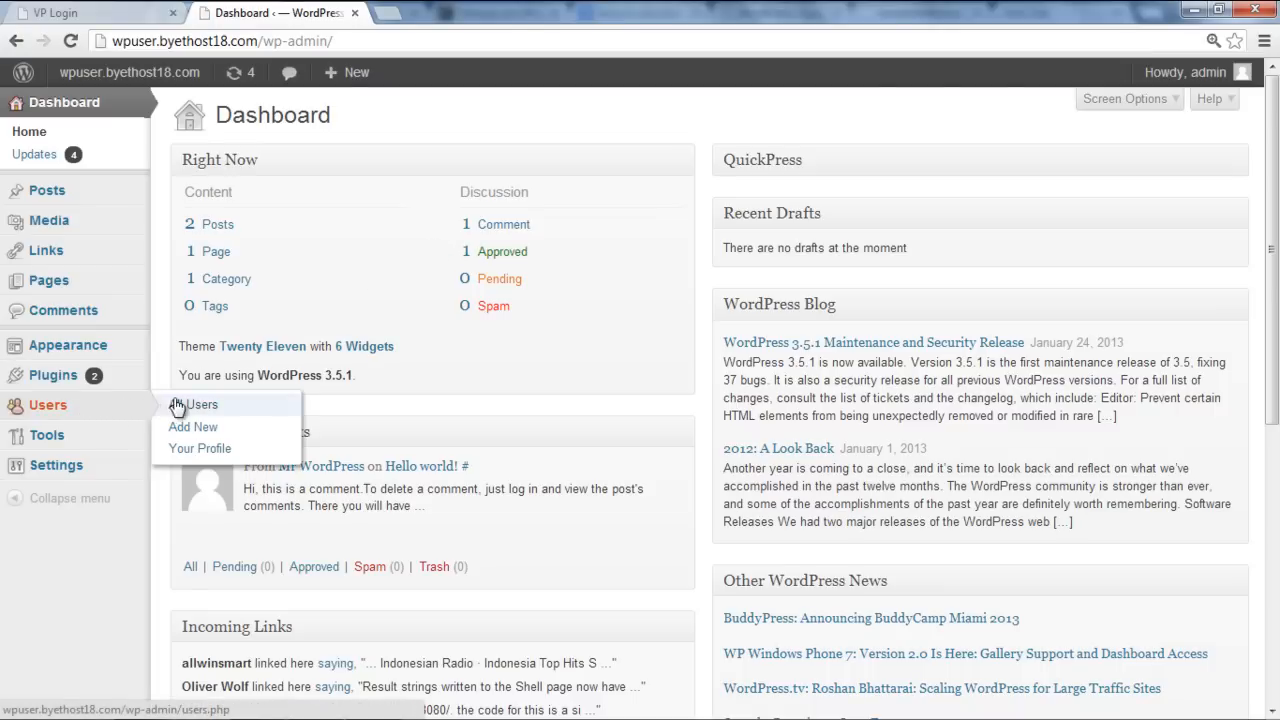
# - Open All Users and start editing the wpuser Editor account
pyautogui.click(199, 404)
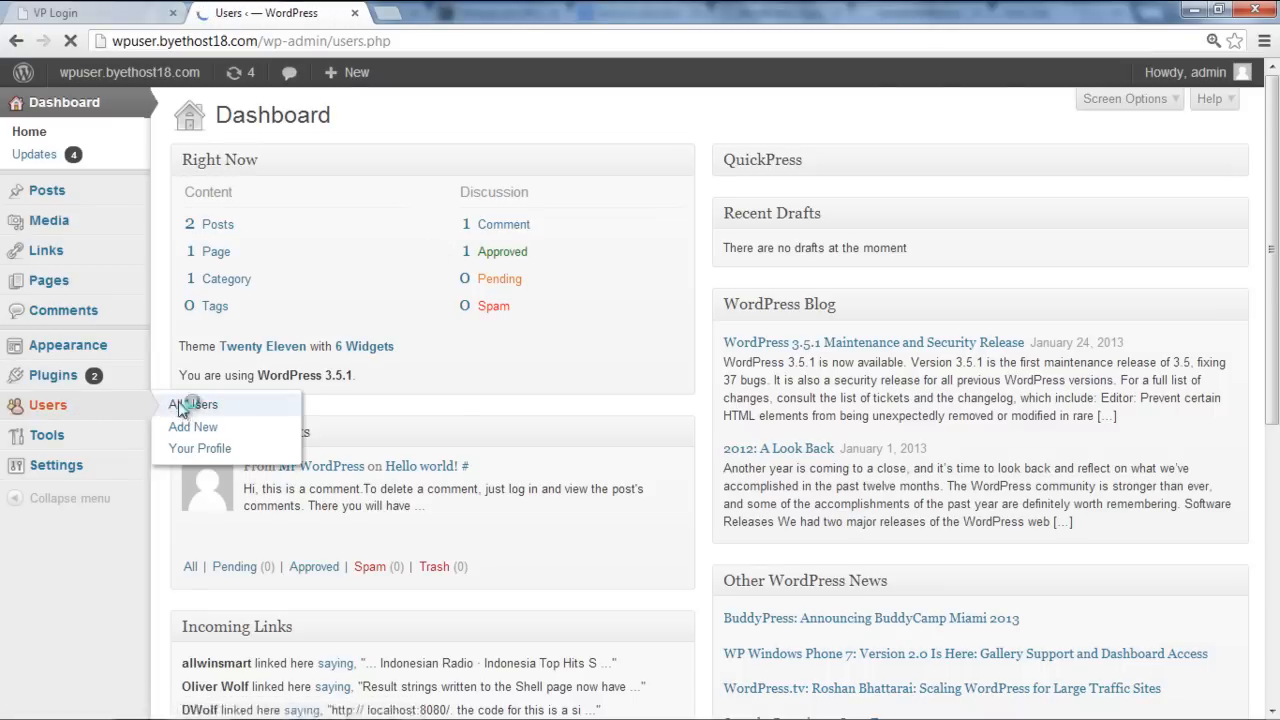
pyautogui.click(191, 404)
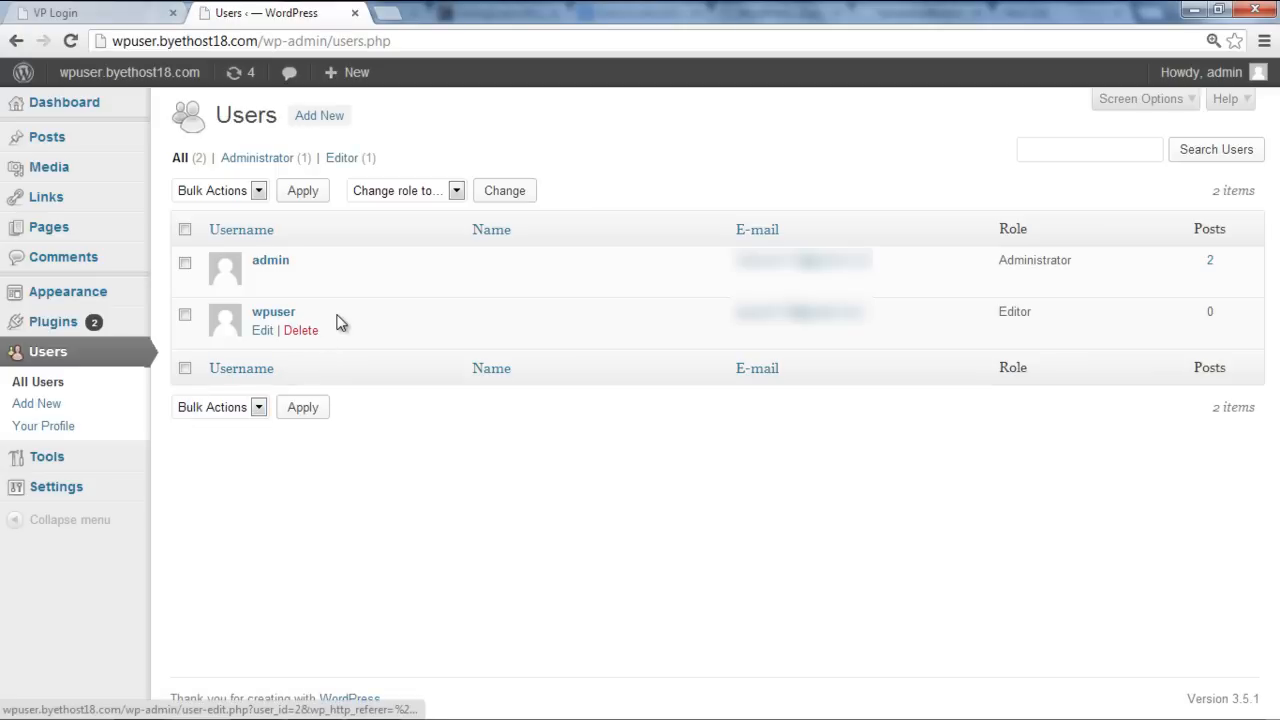
pyautogui.moveTo(262, 330)
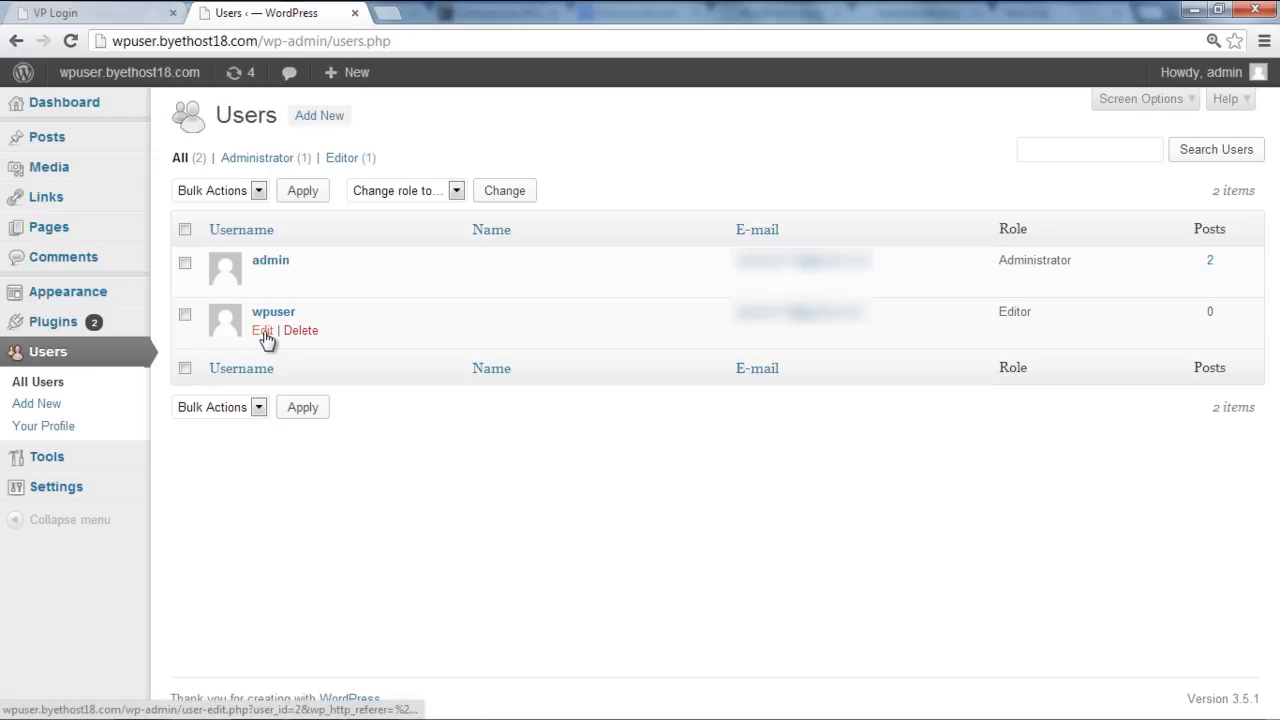
pyautogui.click(261, 330)
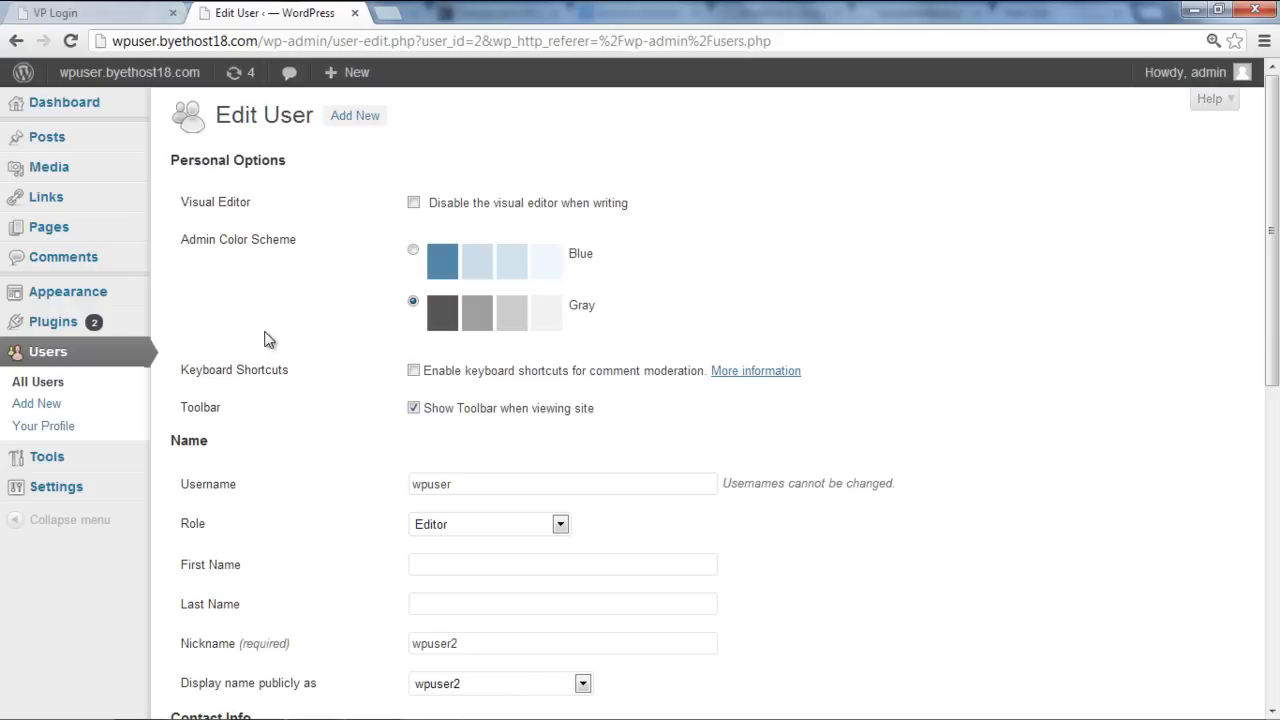
pyautogui.moveTo(219, 498)
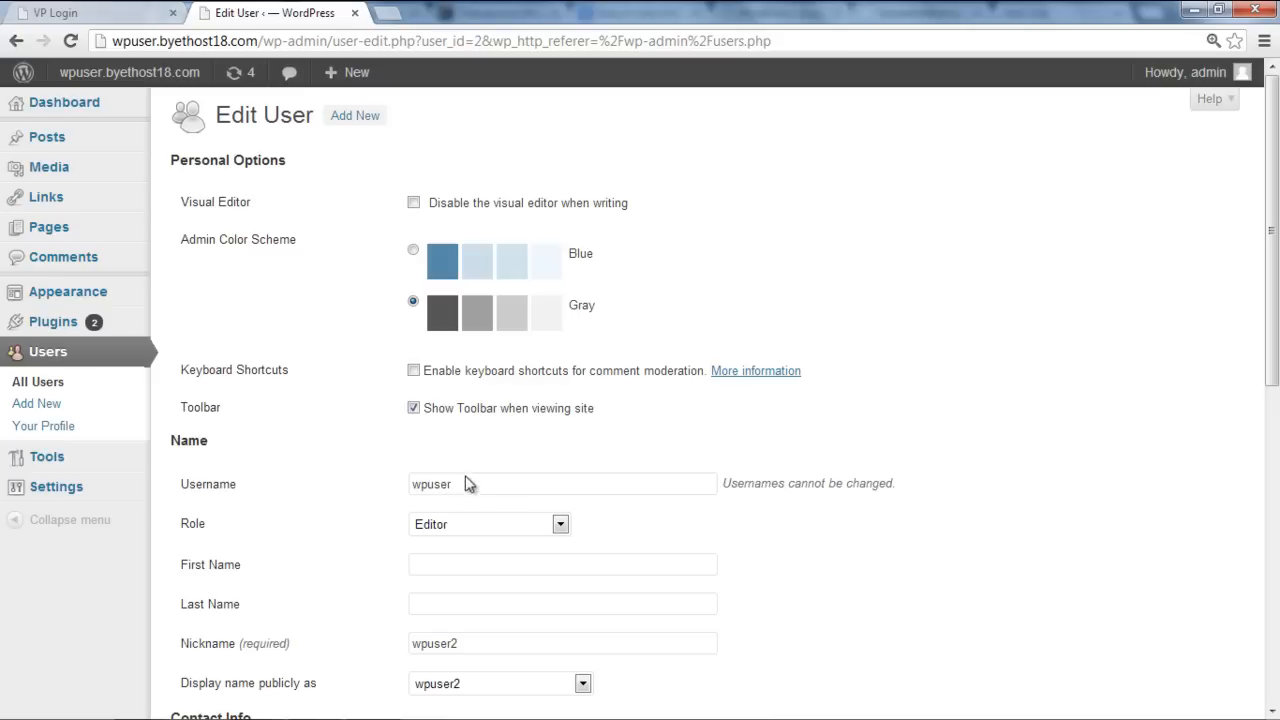
pyautogui.moveTo(568, 499)
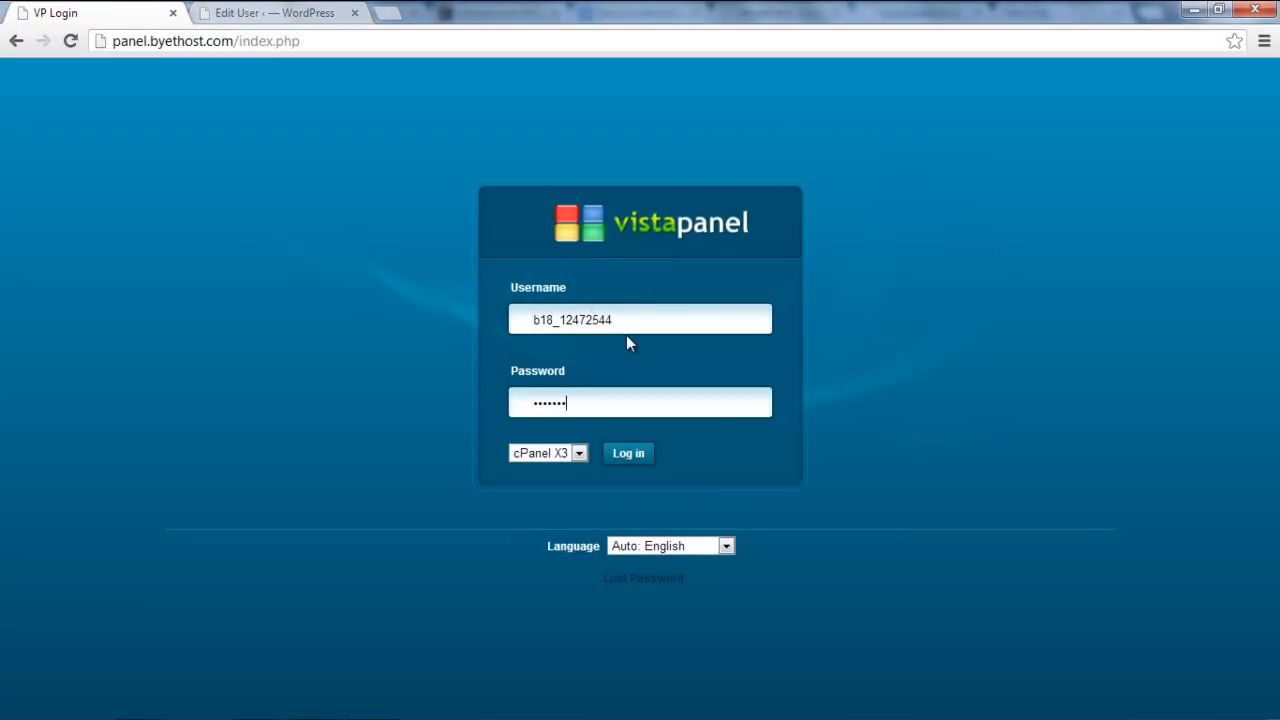
# - Log in to VistaPanel and connect to the WordPress database through phpMyAdmin
pyautogui.click(628, 453)
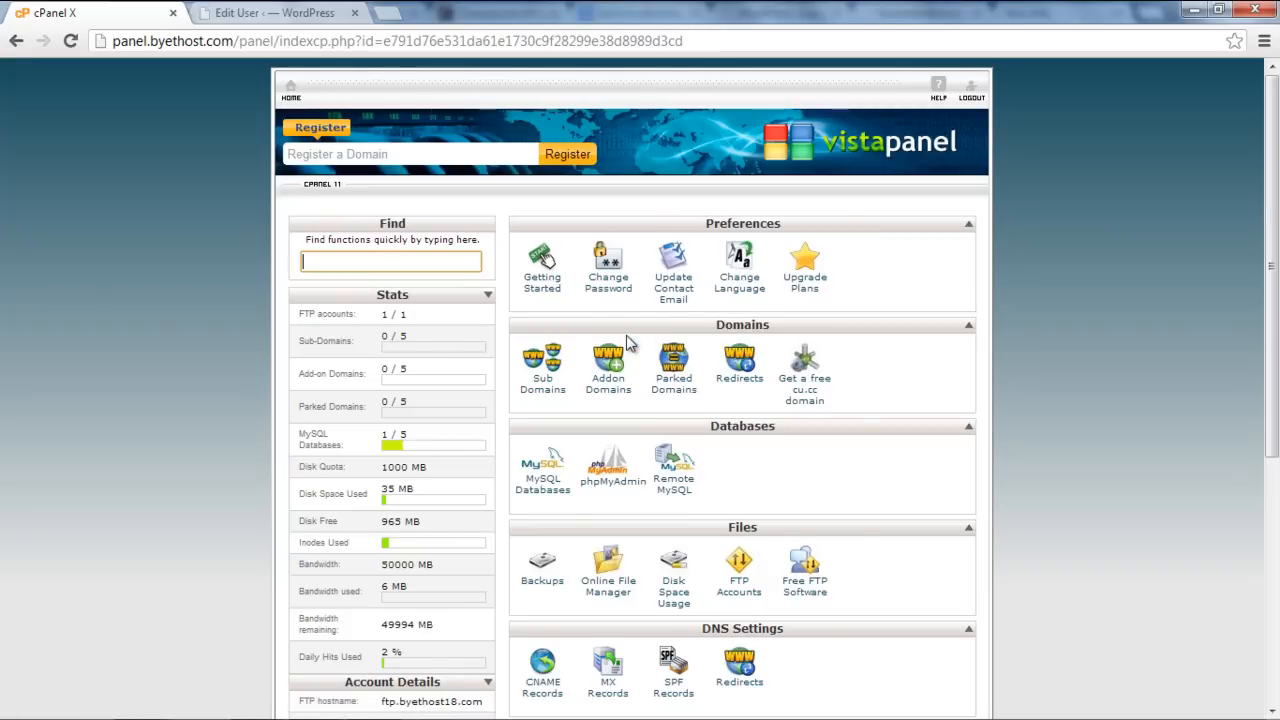
pyautogui.click(613, 465)
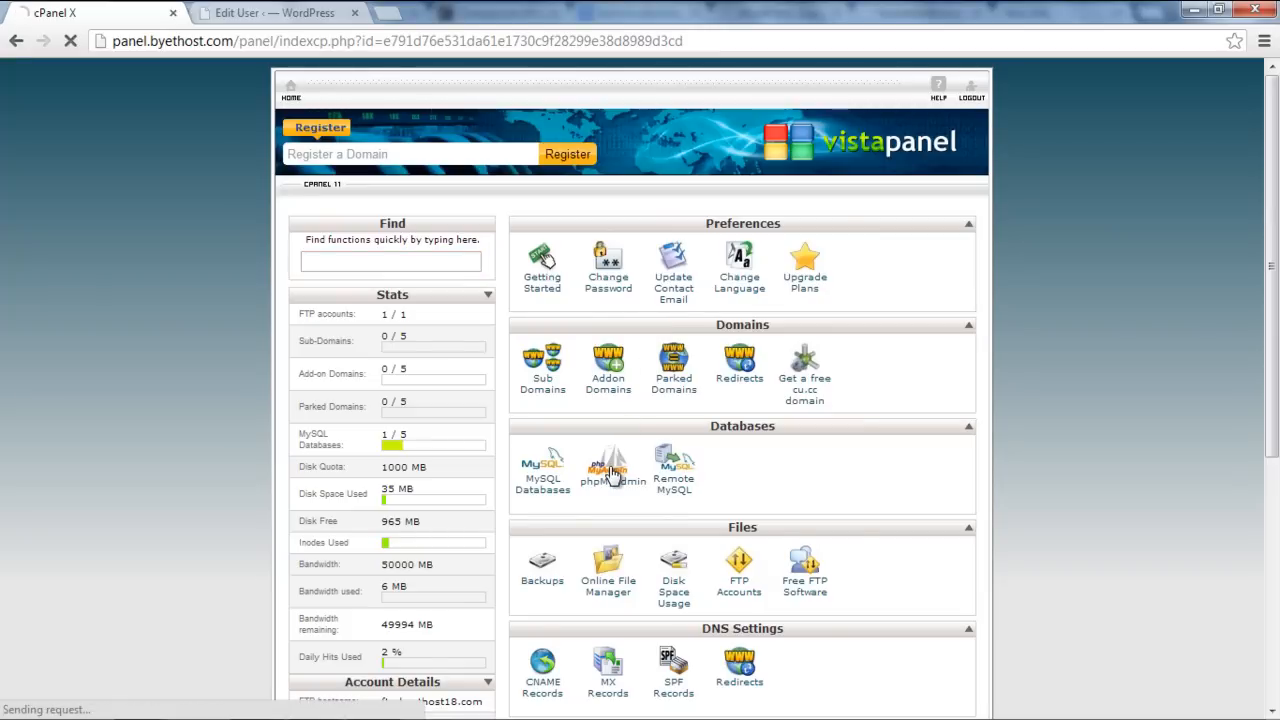
pyautogui.click(608, 465)
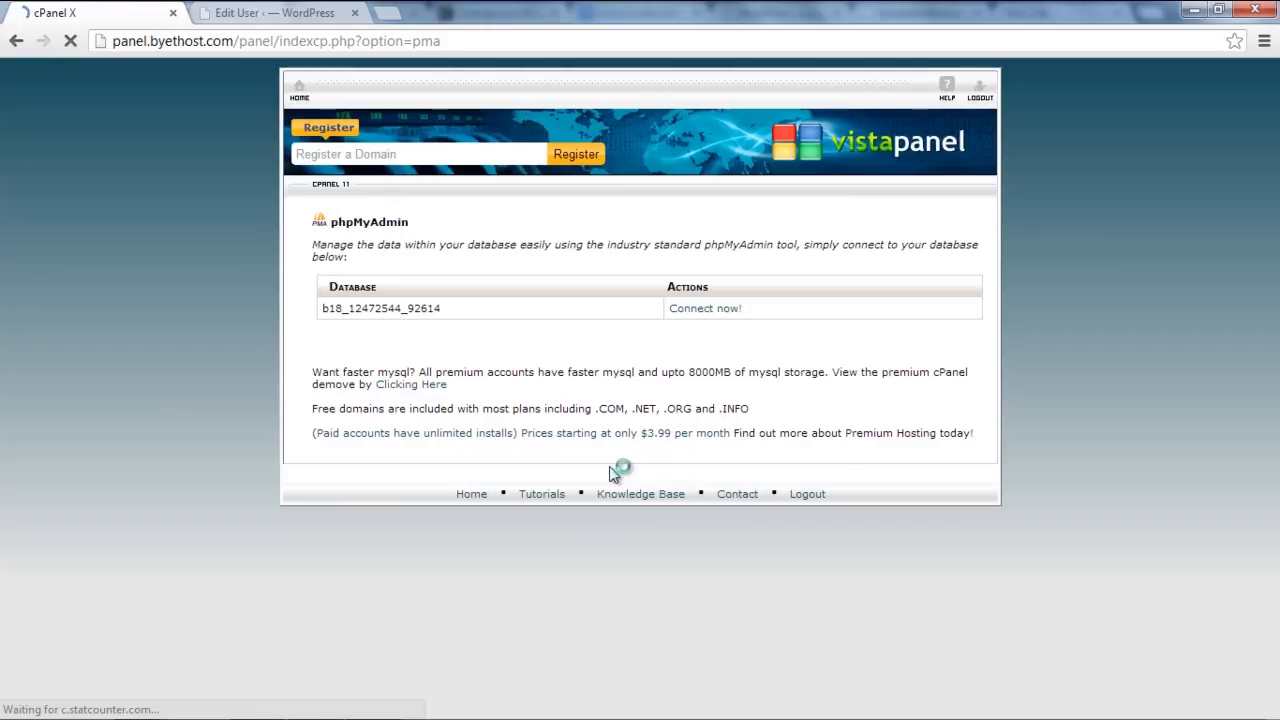
pyautogui.click(705, 308)
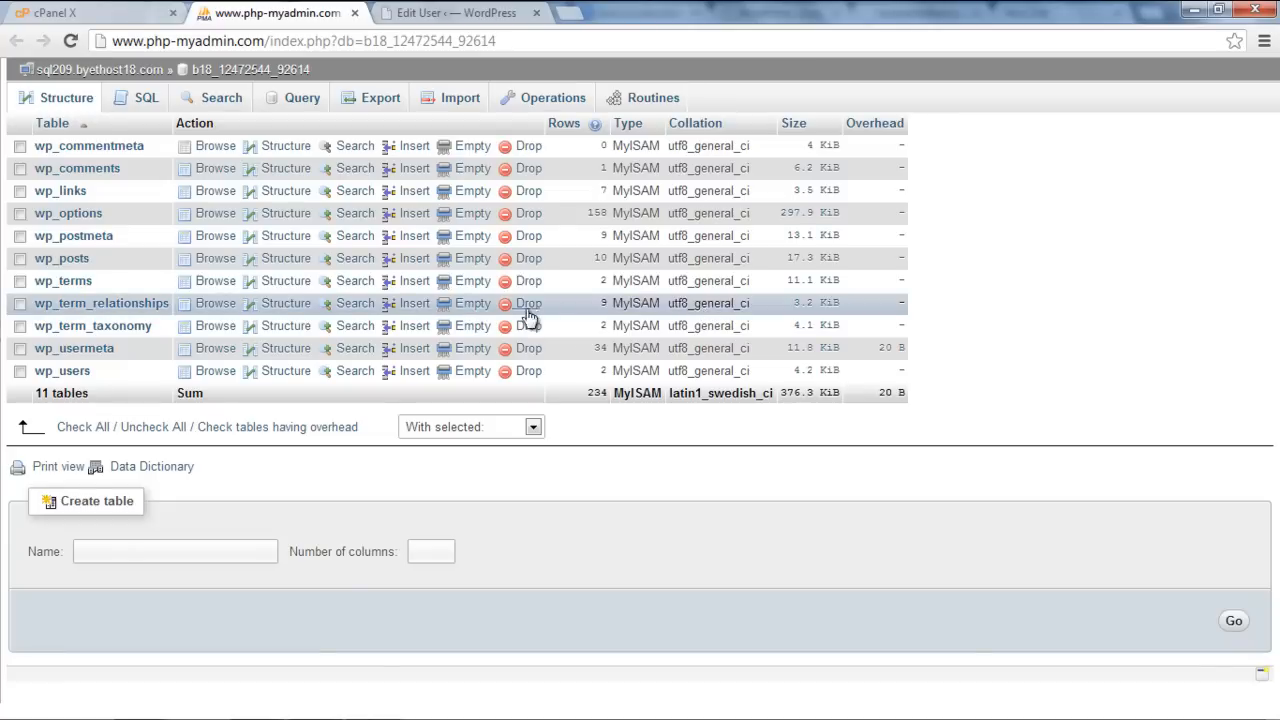
pyautogui.moveTo(63, 371)
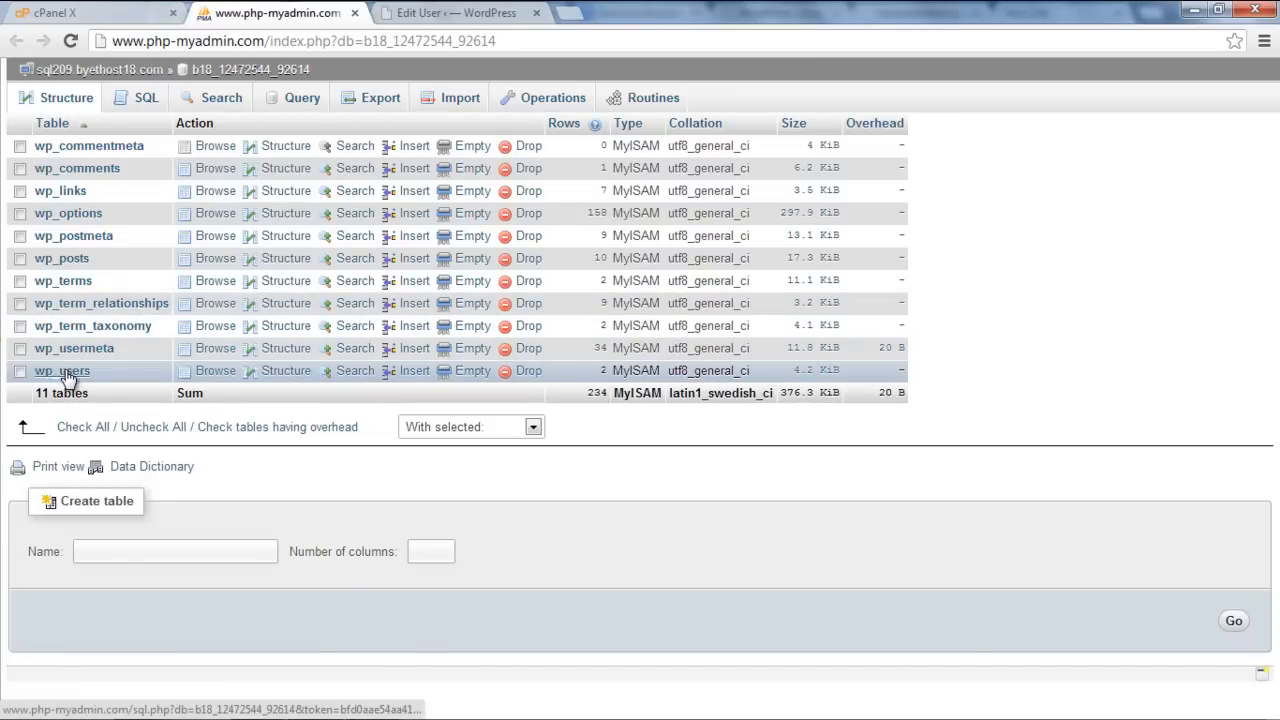
# - Browse wp_users and open the wpuser row (ID 2) for editing
pyautogui.click(62, 371)
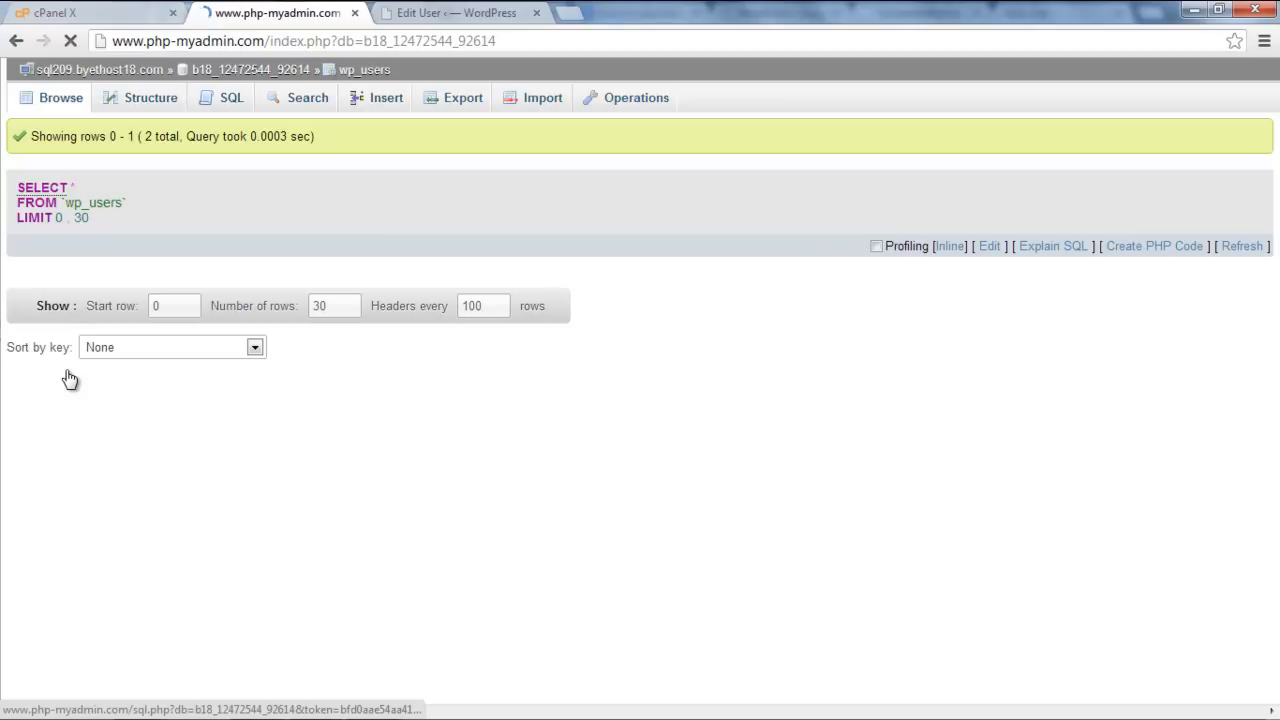
pyautogui.click(386, 97)
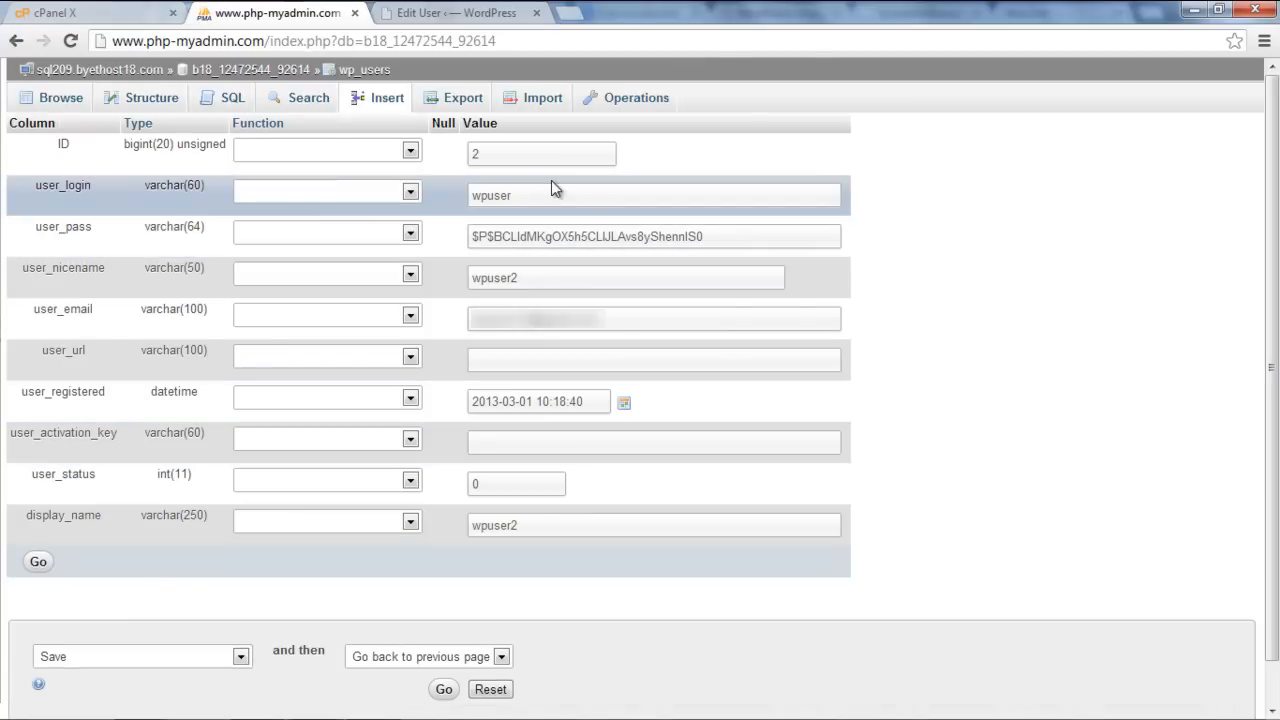
# - Change user_login from wpuser to wpuser2 and save the row
pyautogui.write('wpuser2')
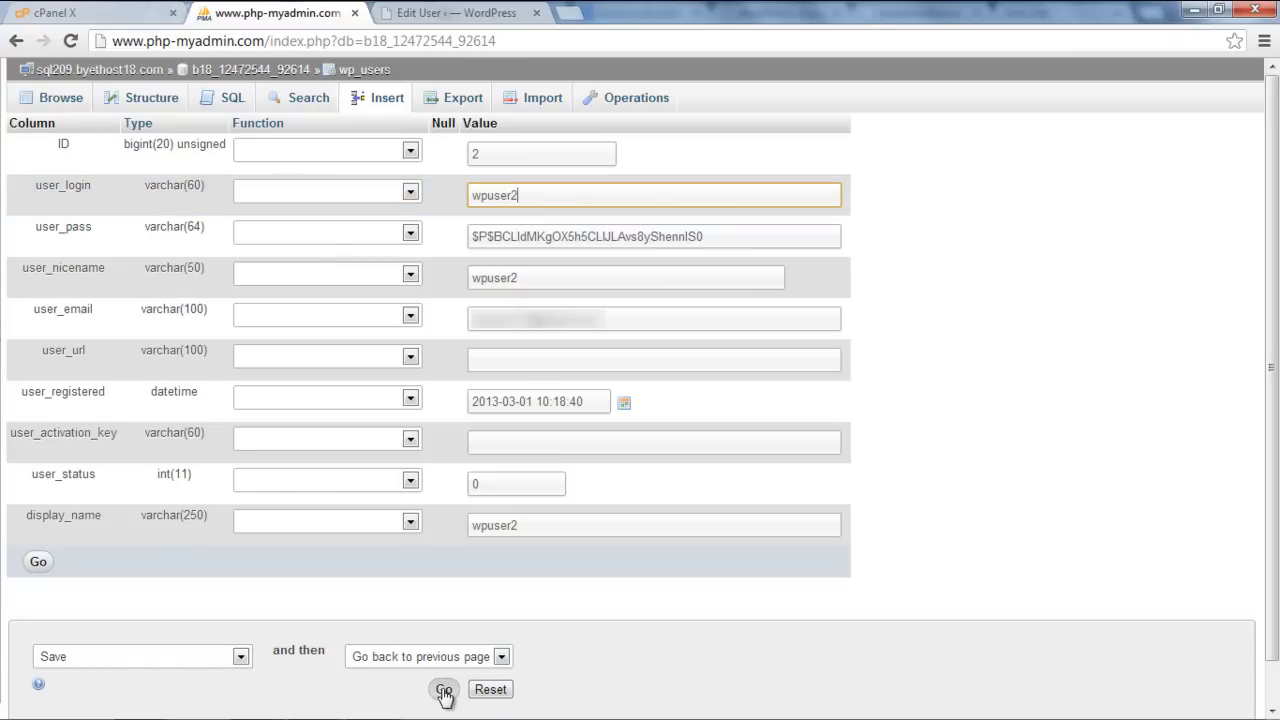
pyautogui.click(444, 690)
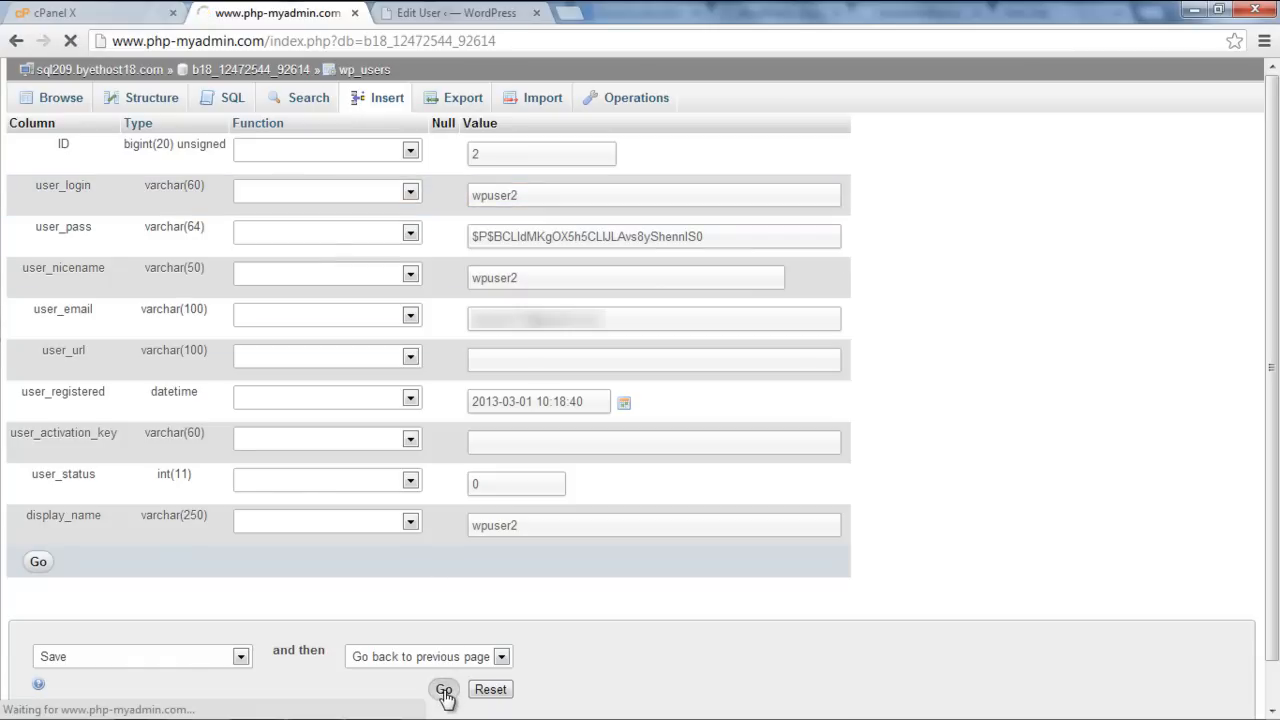
pyautogui.click(444, 690)
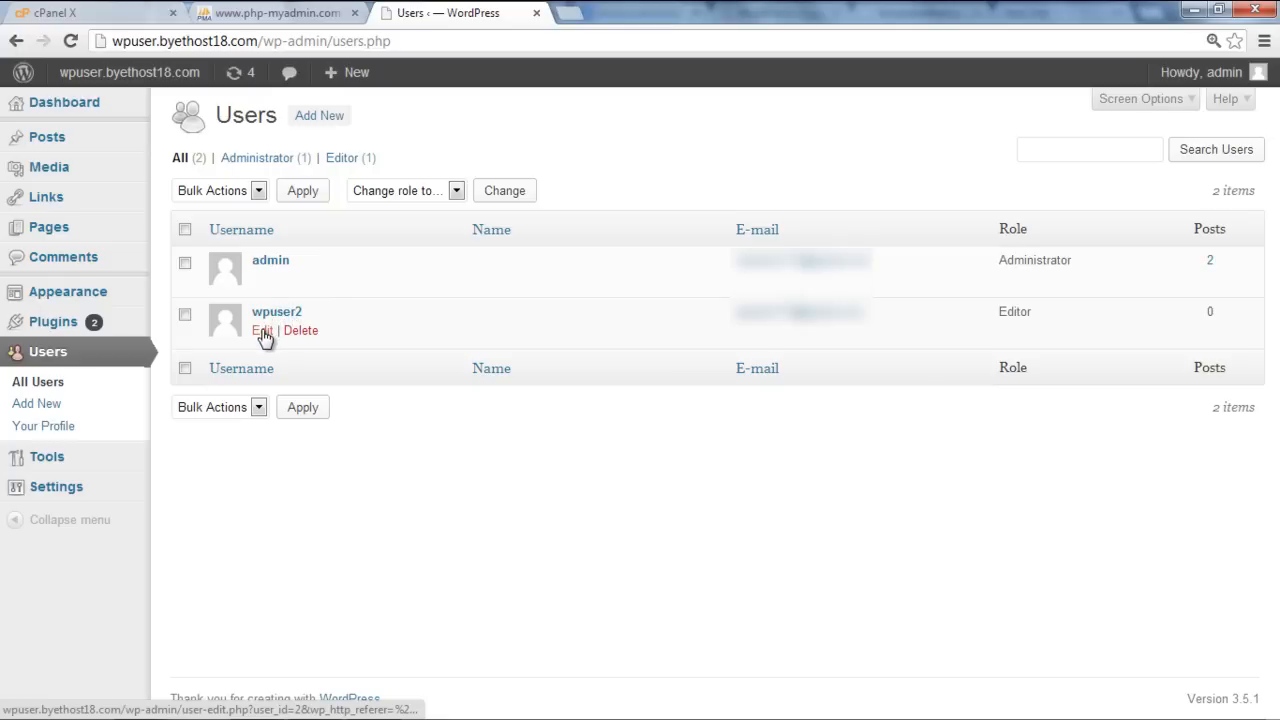
# - Open the edit profile page for wpuser2 from the refreshed Users list
pyautogui.click(261, 330)
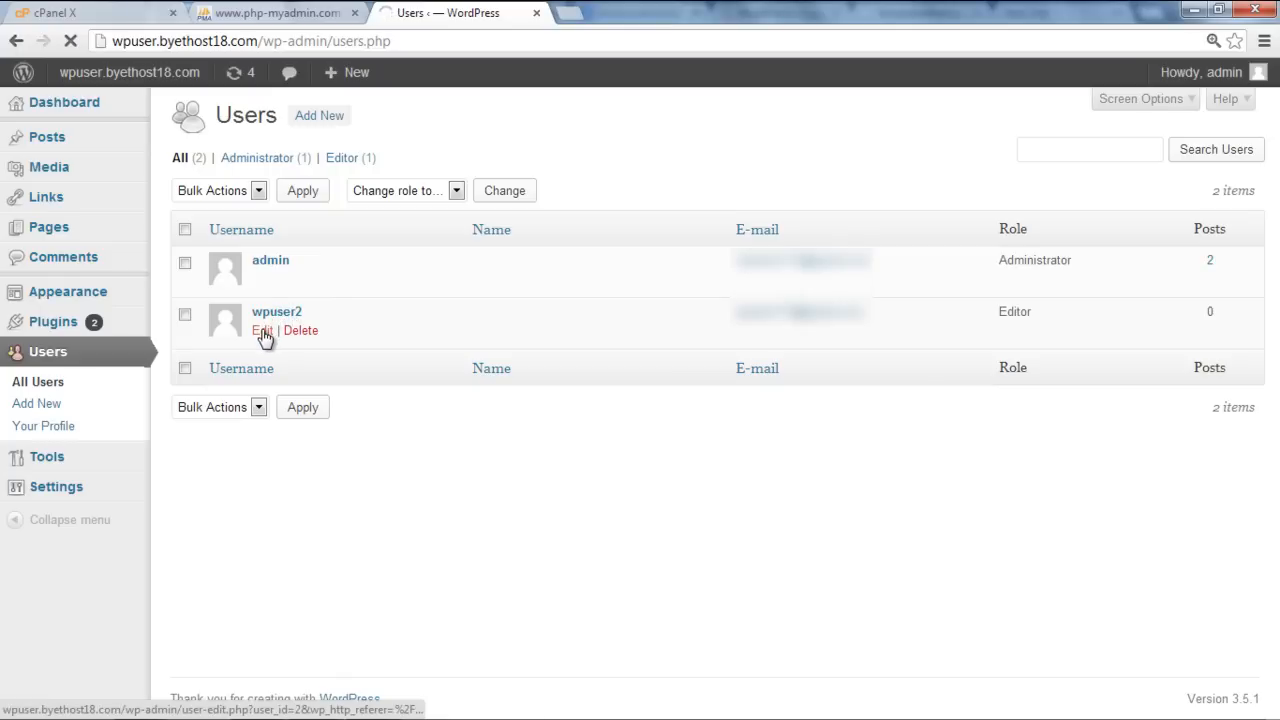
pyautogui.click(261, 330)
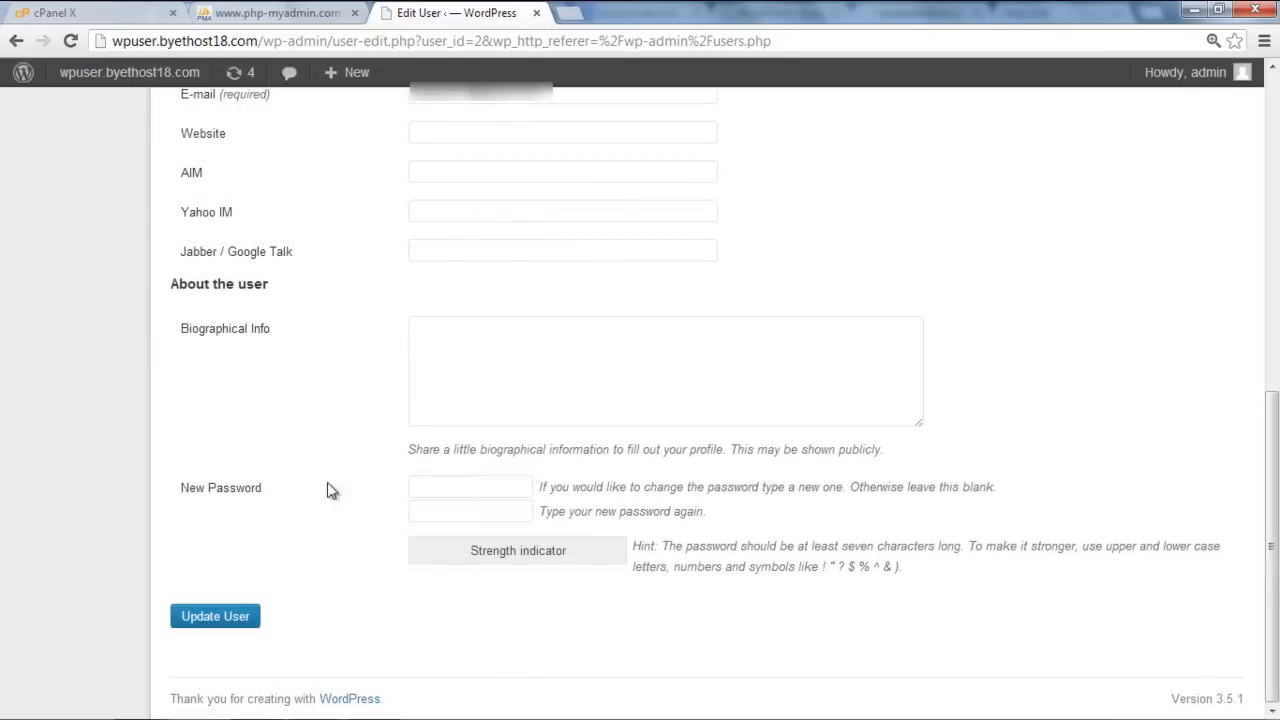
# - Enter the new password for wpuser2 and submit Update User
pyautogui.click(470, 486)
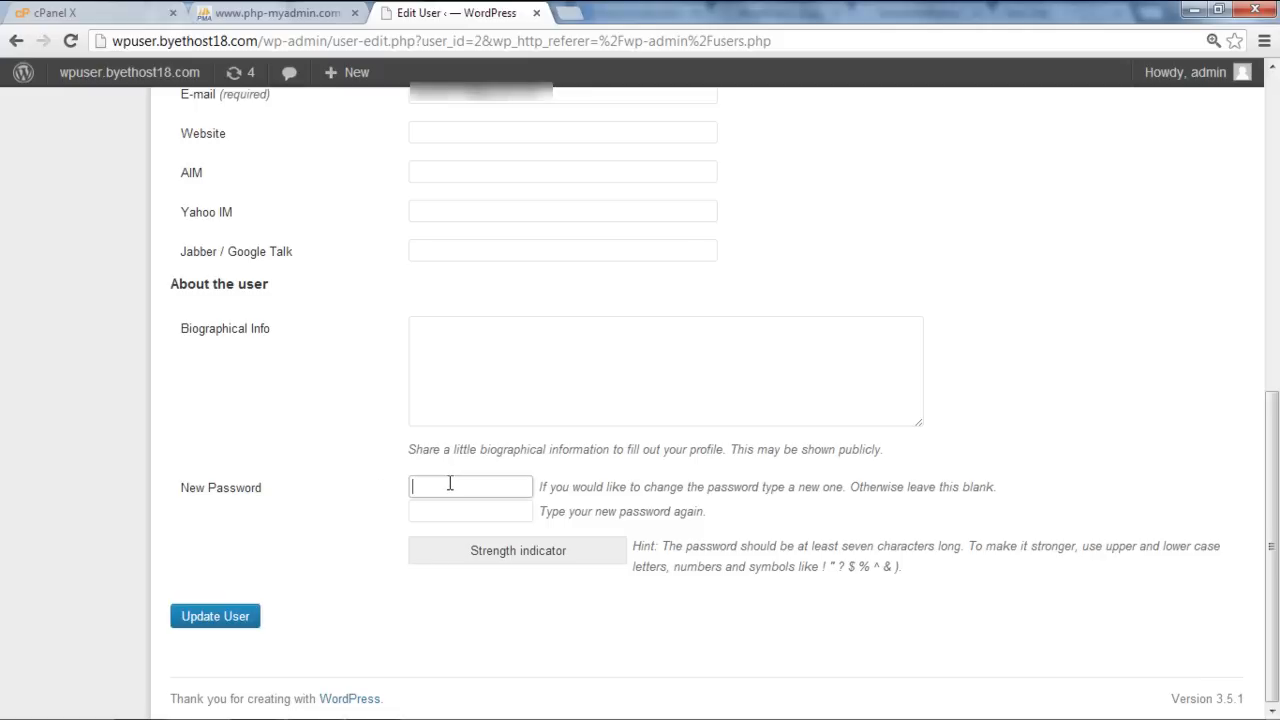
pyautogui.write('password')
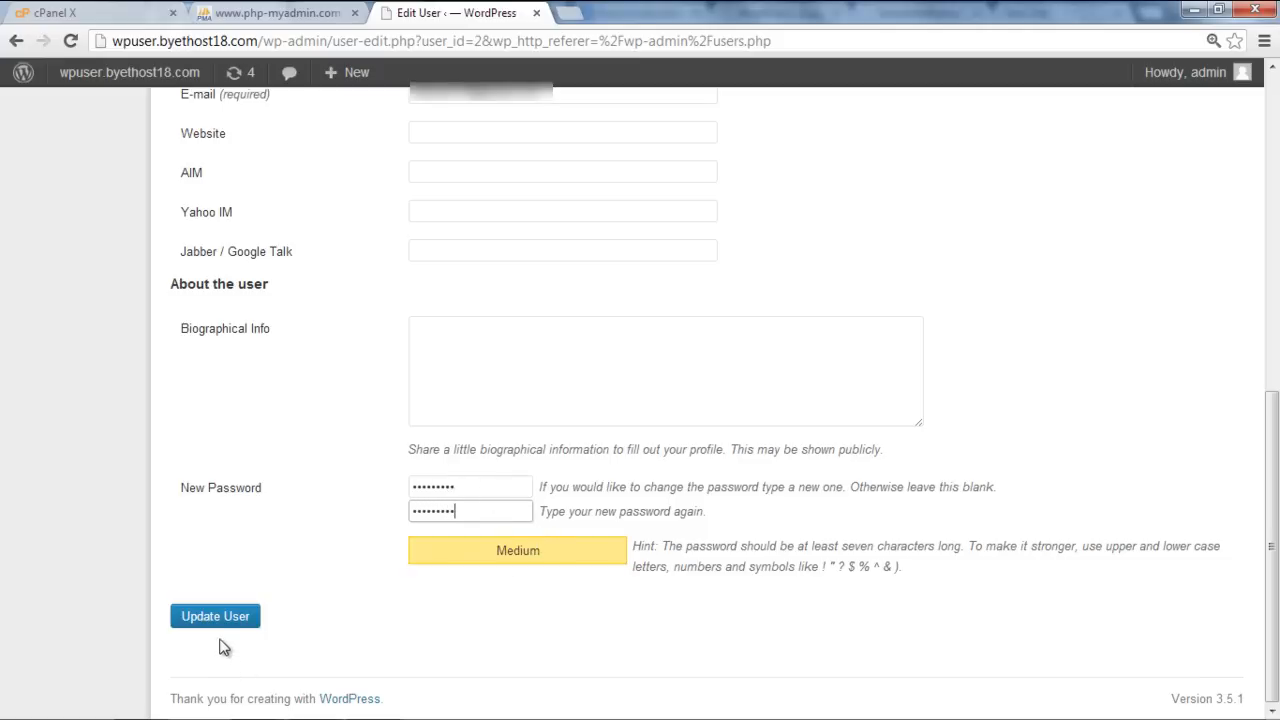
pyautogui.click(215, 616)
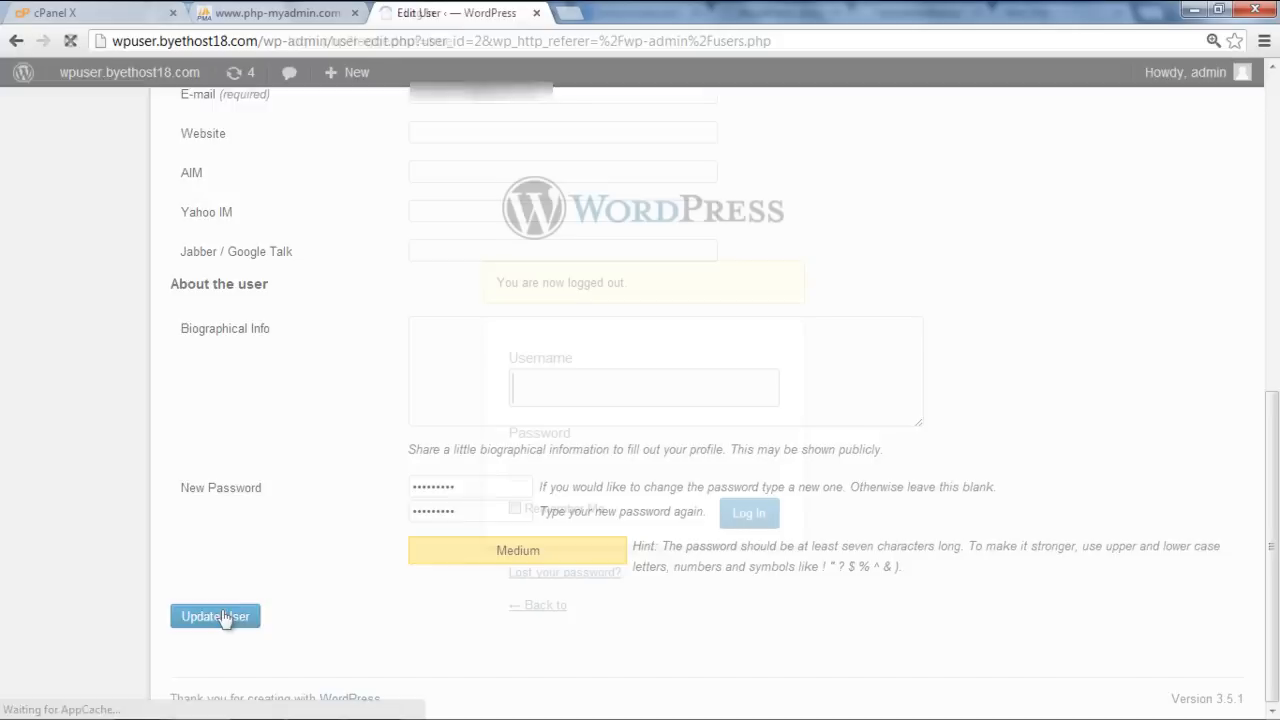
# - Log in as wpuser2 with the new password
pyautogui.click(215, 616)
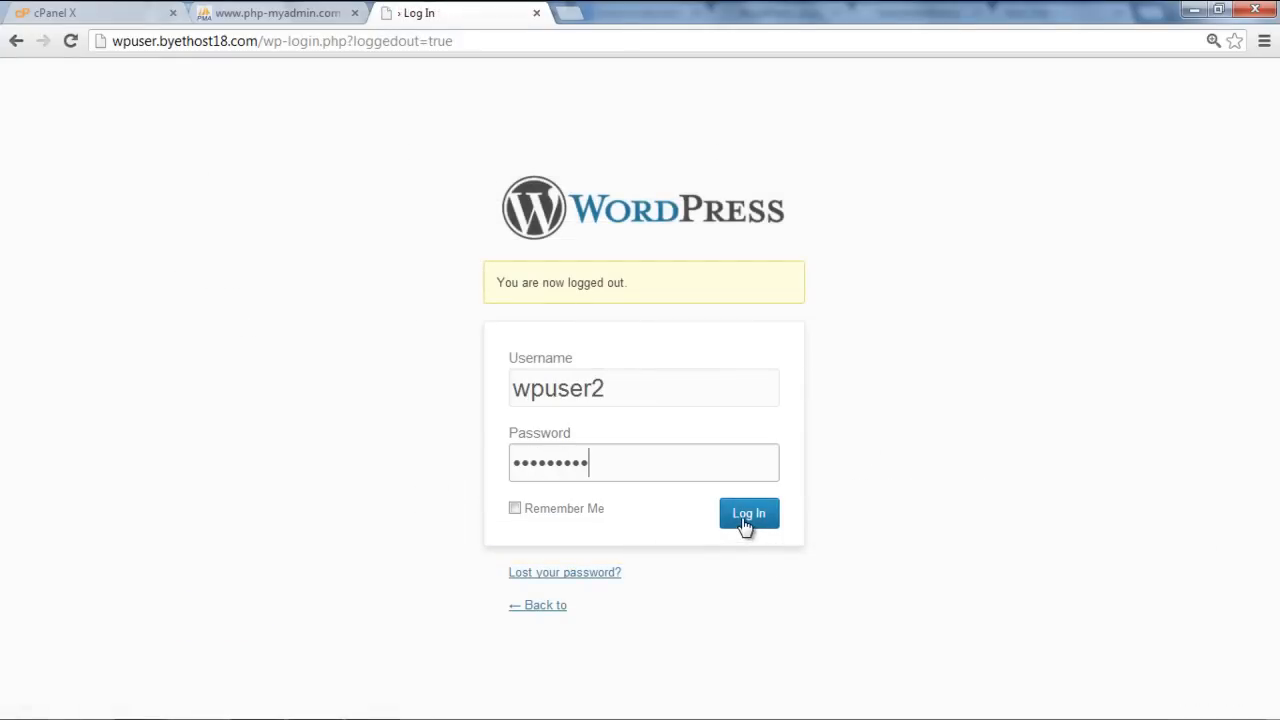
pyautogui.click(748, 512)
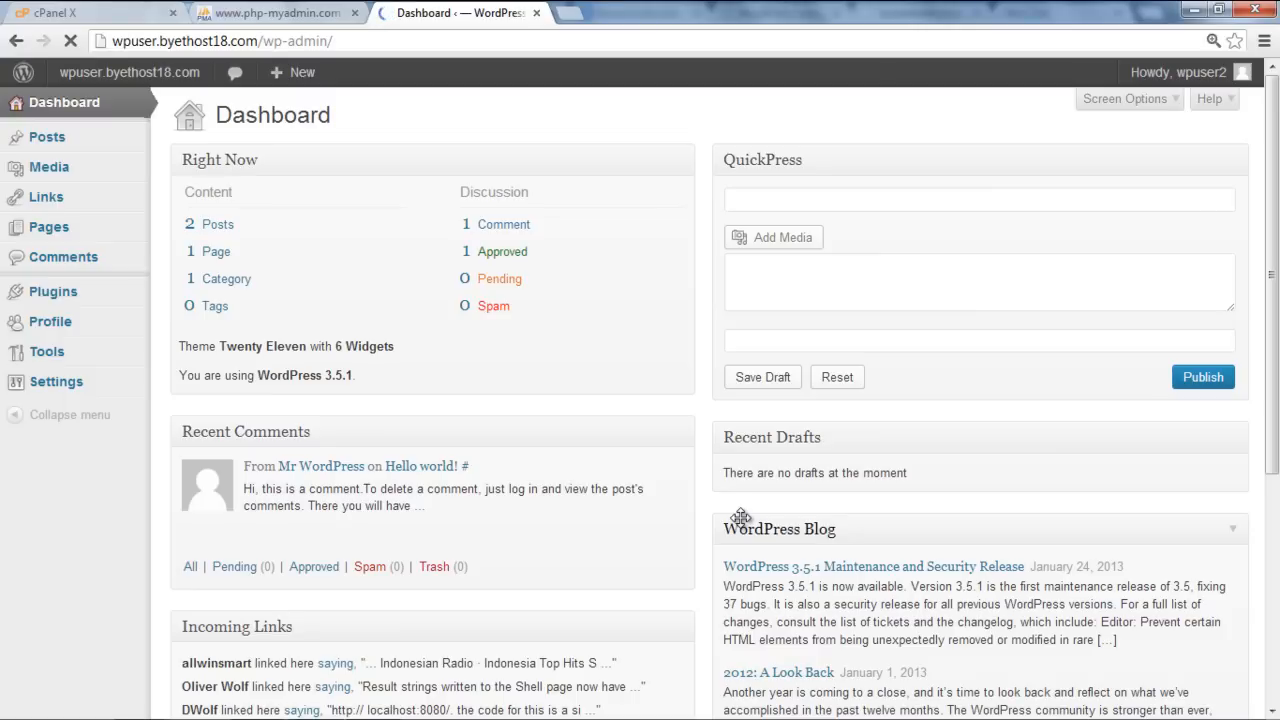